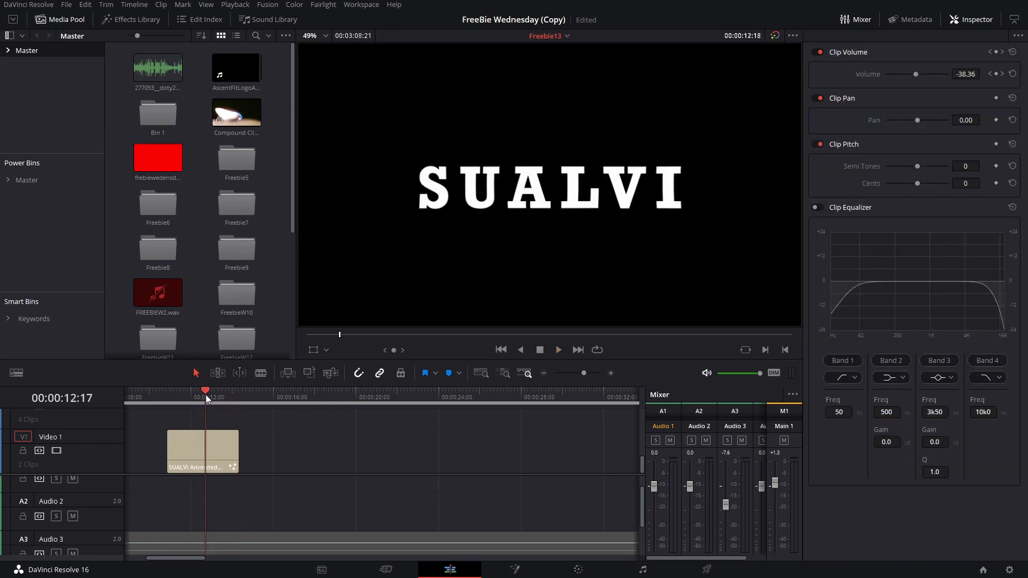
Select the SUALVI Animated Title clip to show its Fusion Title text and wave settings in the Inspector
{"action": "left_click", "coordinate": [202, 451]}
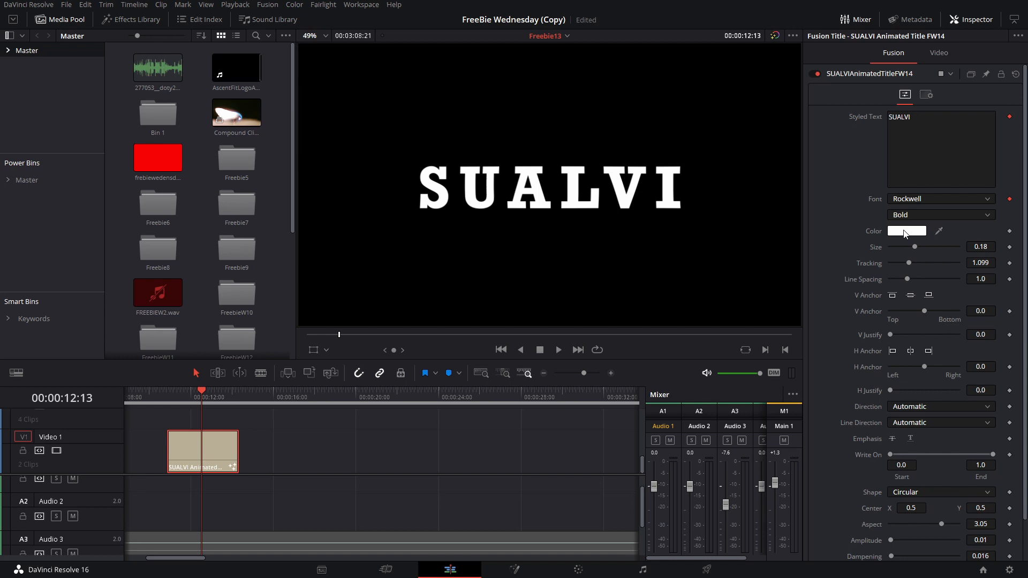
{"action": "mouse_move", "coordinate": [709, 234]}
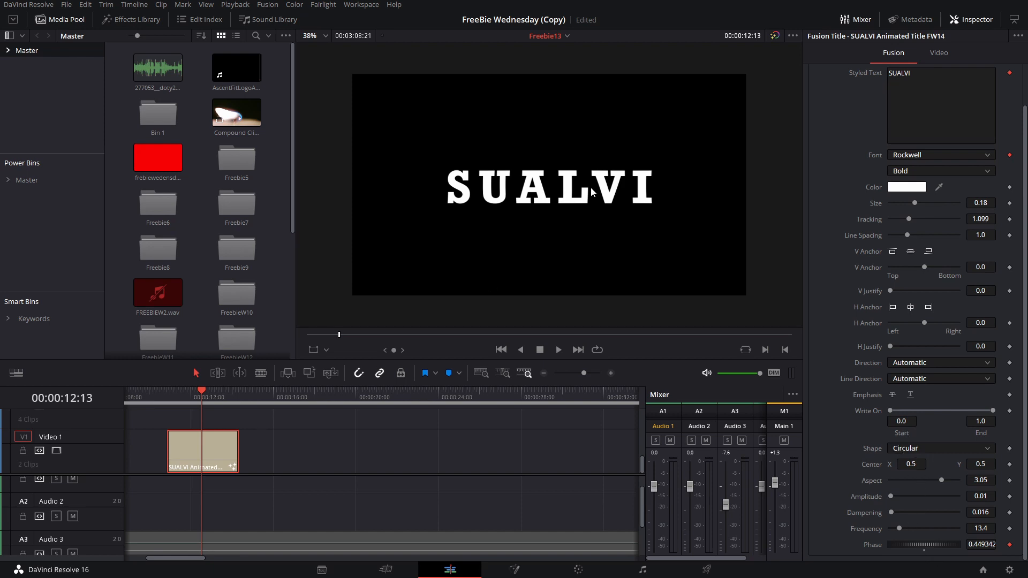
{"action": "left_click", "coordinate": [941, 448]}
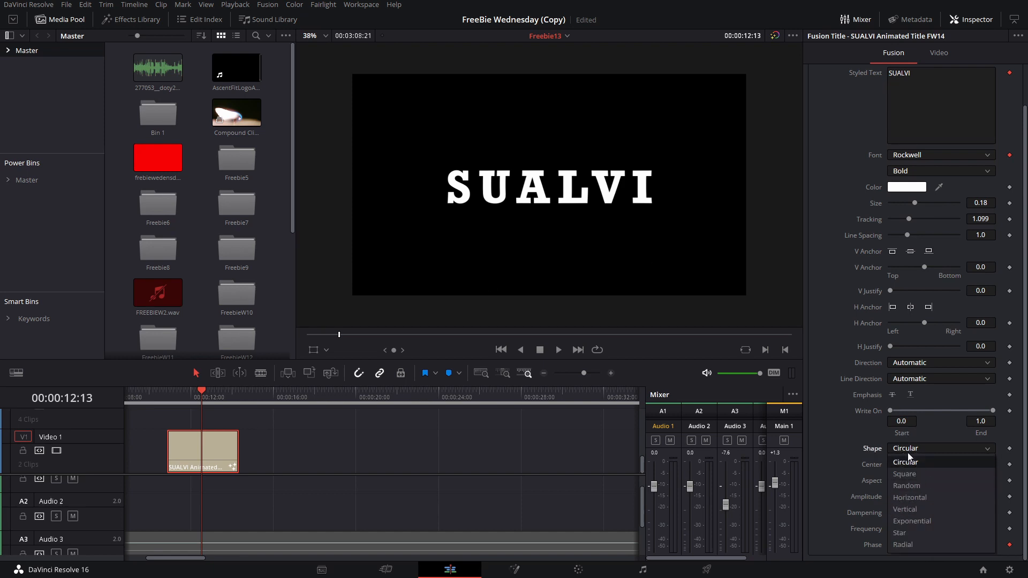
{"action": "left_click", "coordinate": [906, 462]}
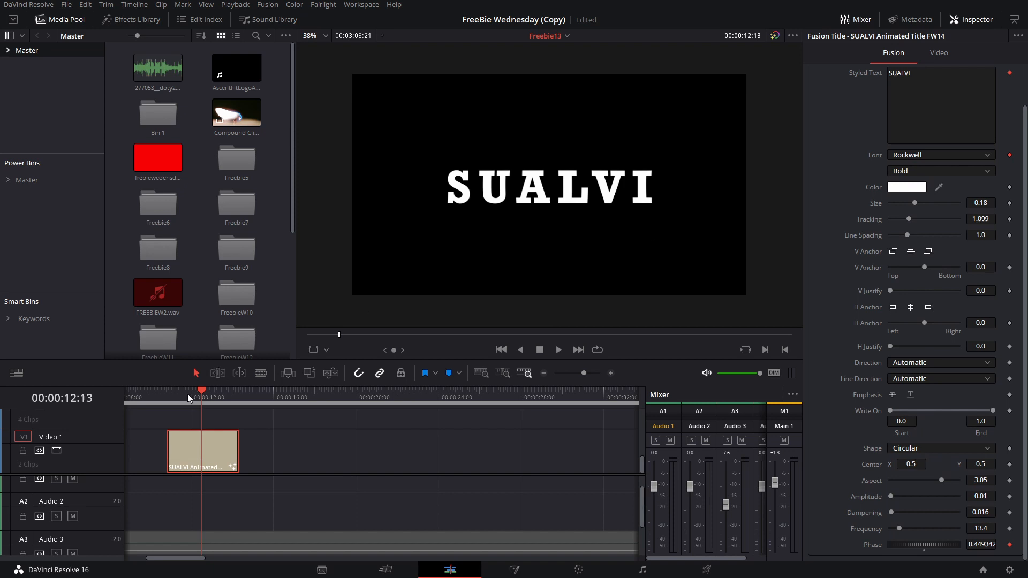
{"action": "left_click", "coordinate": [557, 350]}
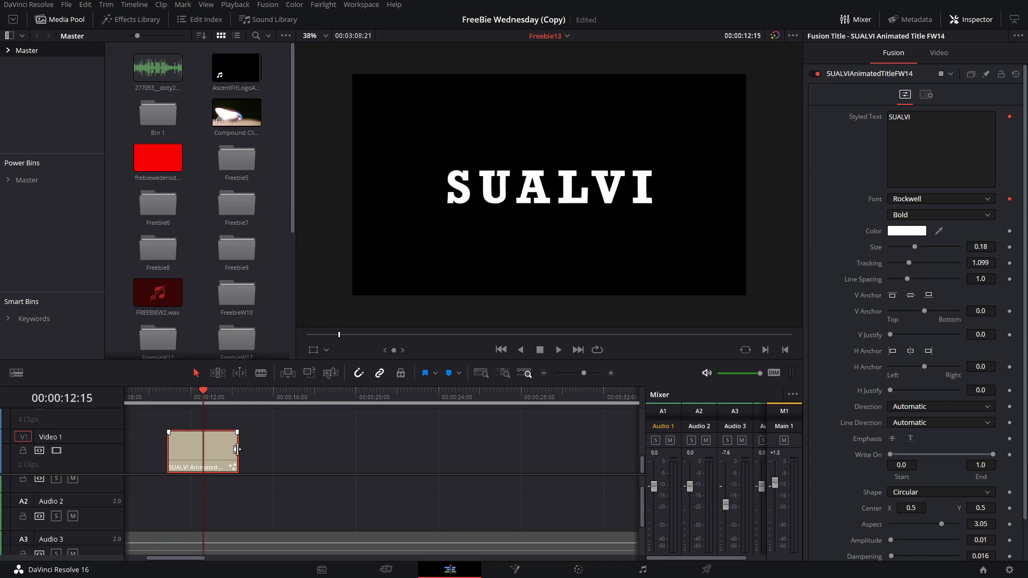
Lengthen the SUALVI title clip, preview its wave animation, and hide the Media Pool
{"action": "left_click_drag", "start_coordinate": [236, 452], "coordinate": [331, 452]}
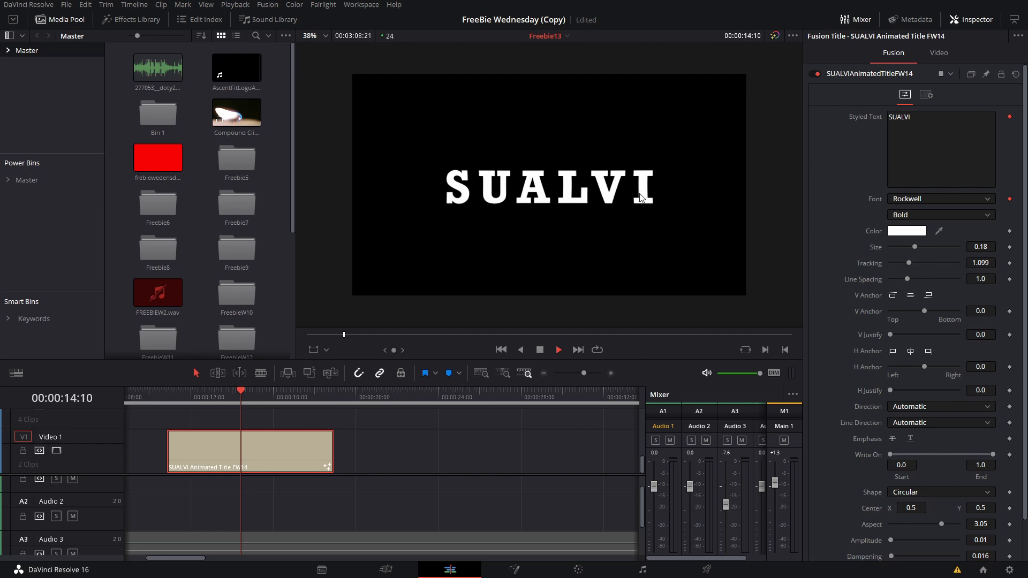
{"action": "left_click", "coordinate": [557, 349]}
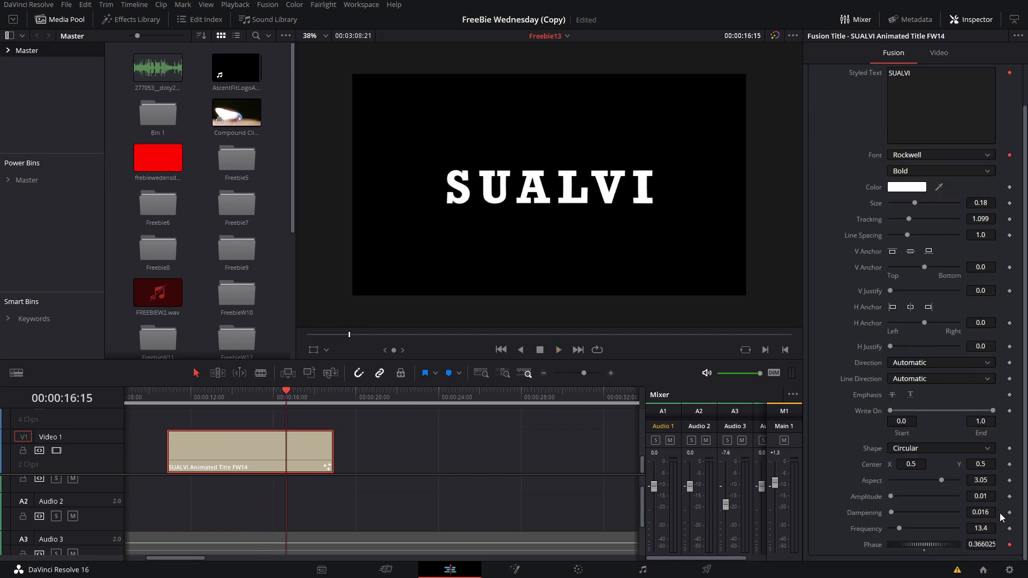
{"action": "left_click", "coordinate": [233, 397]}
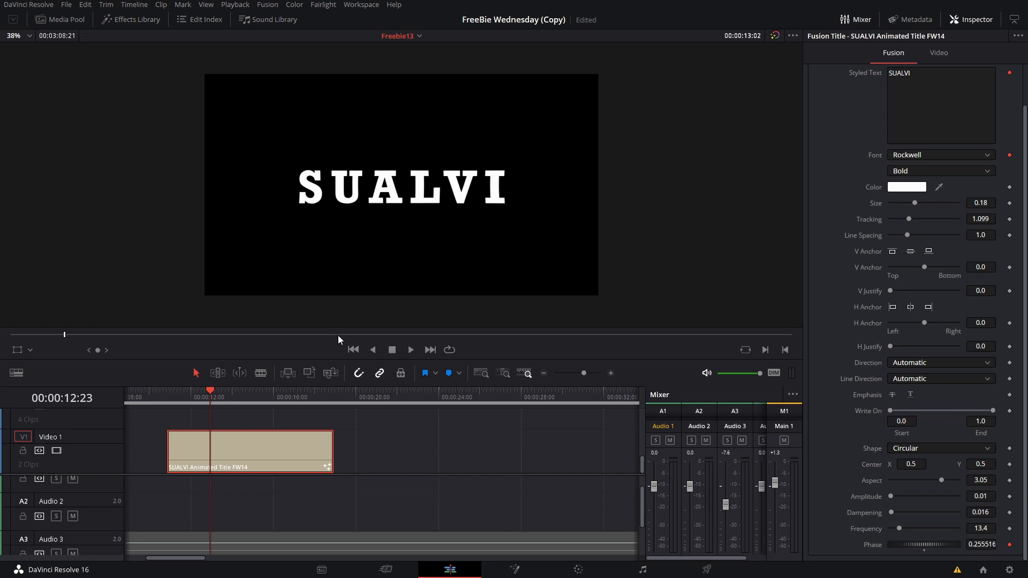
{"action": "left_click", "coordinate": [314, 446]}
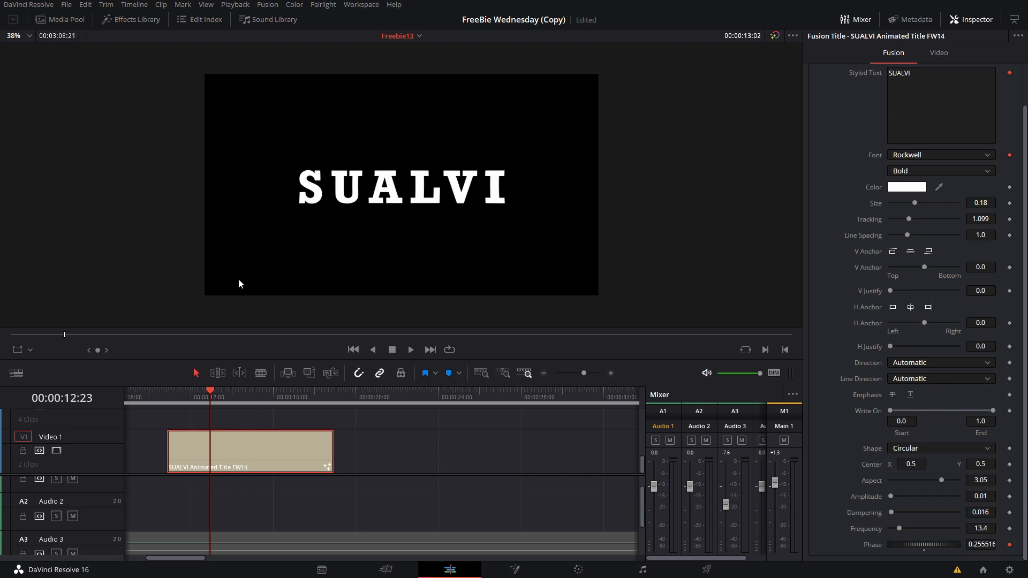
{"action": "mouse_move", "coordinate": [508, 324]}
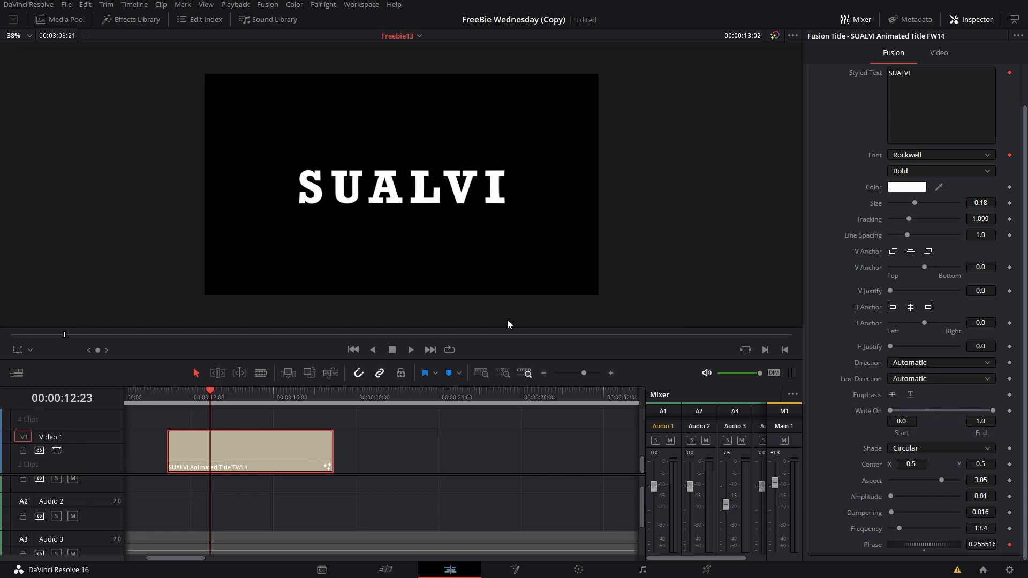
{"action": "mouse_move", "coordinate": [485, 219]}
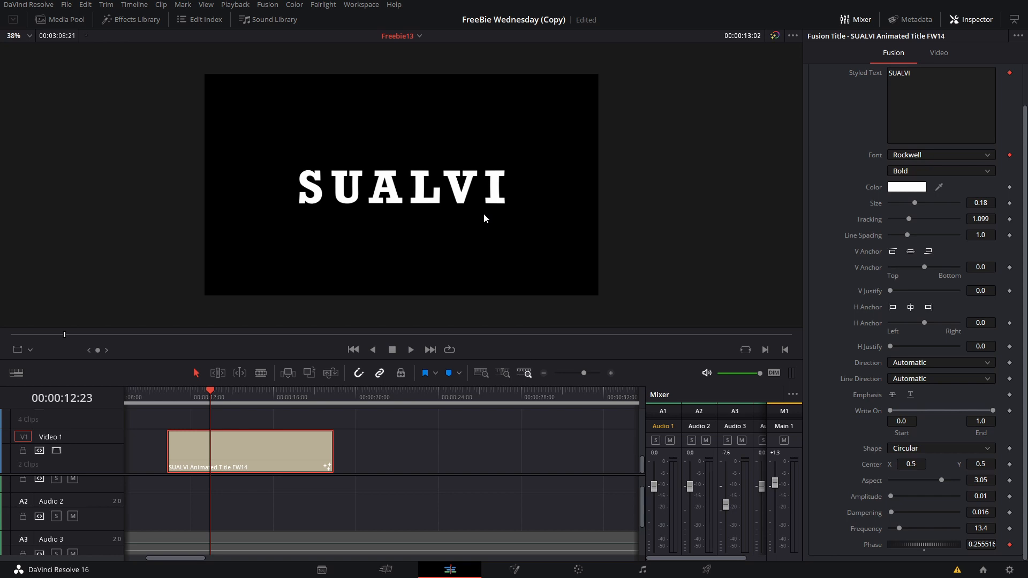
{"action": "mouse_move", "coordinate": [648, 257]}
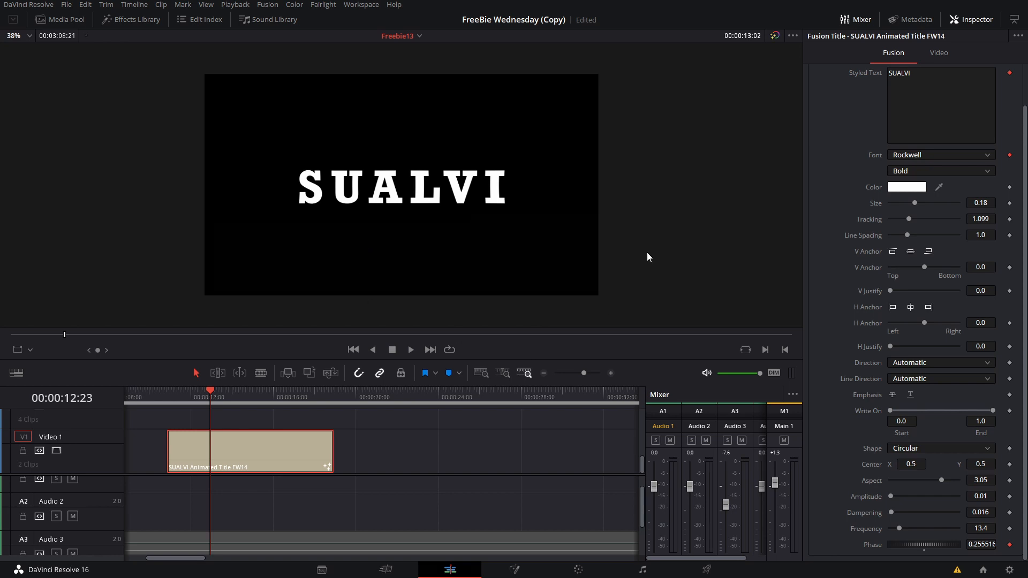